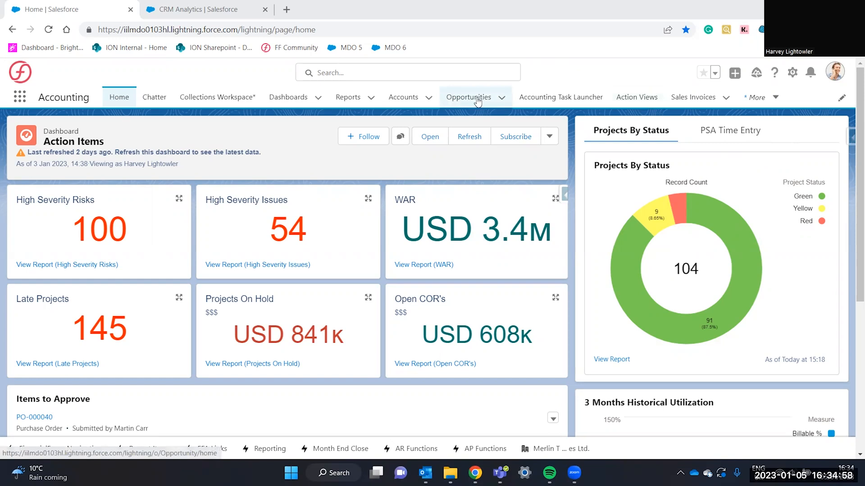
- Switch the Opportunities list from All Opportunities to the Recently Viewed view
click(469, 97)
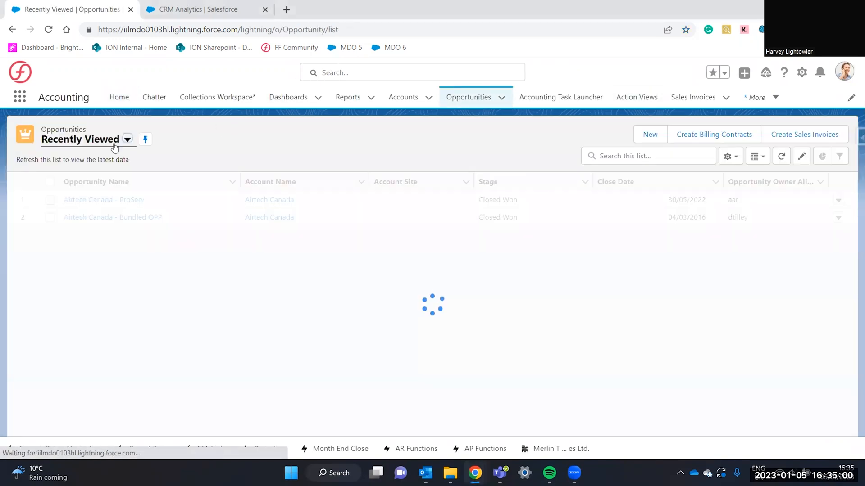
click(127, 139)
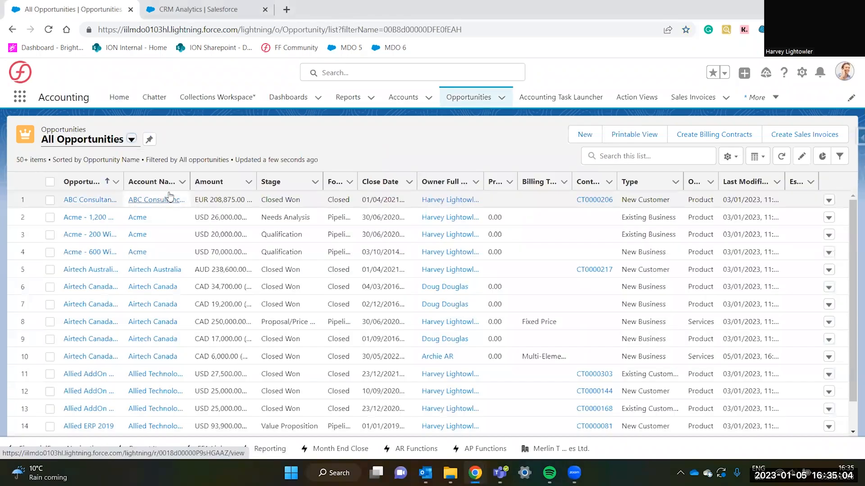
click(131, 139)
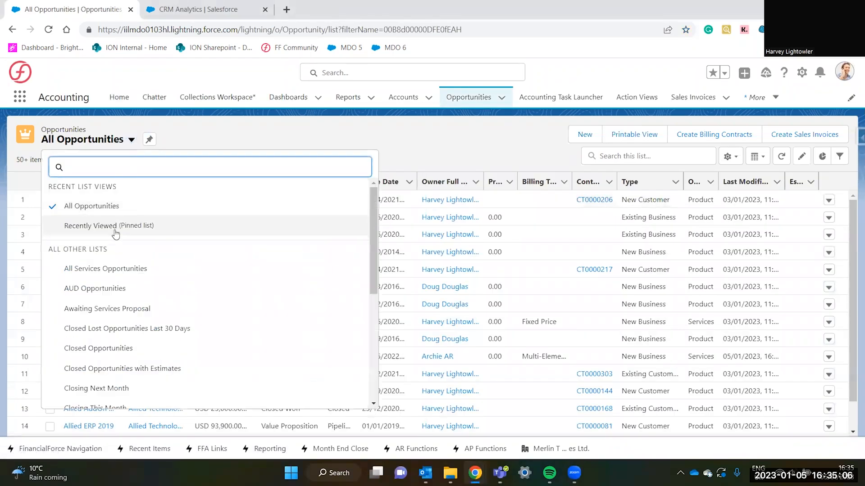
click(108, 225)
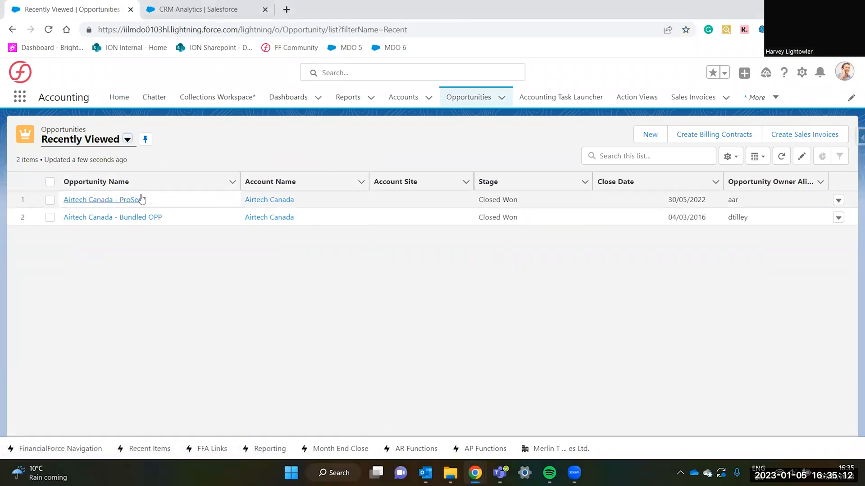
- Create a sales invoice from the Airtech Canada - ProServ opportunity via Create Sales Invoice
click(101, 199)
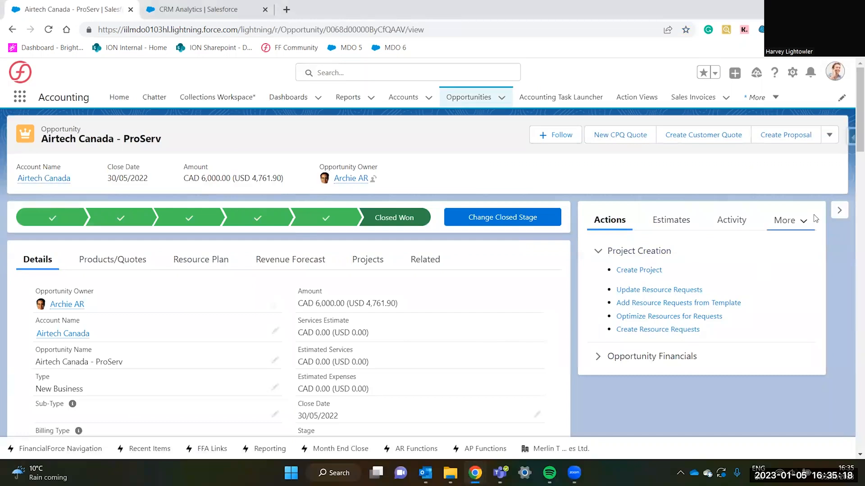
click(829, 135)
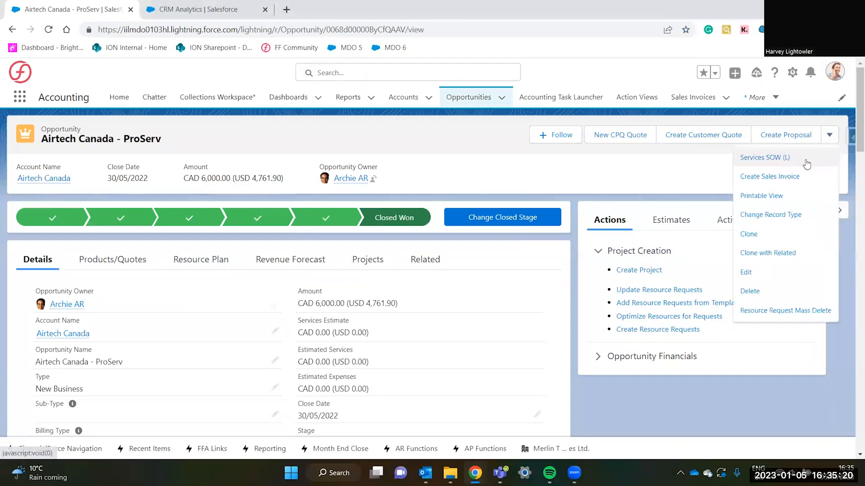
mouse_move(770, 176)
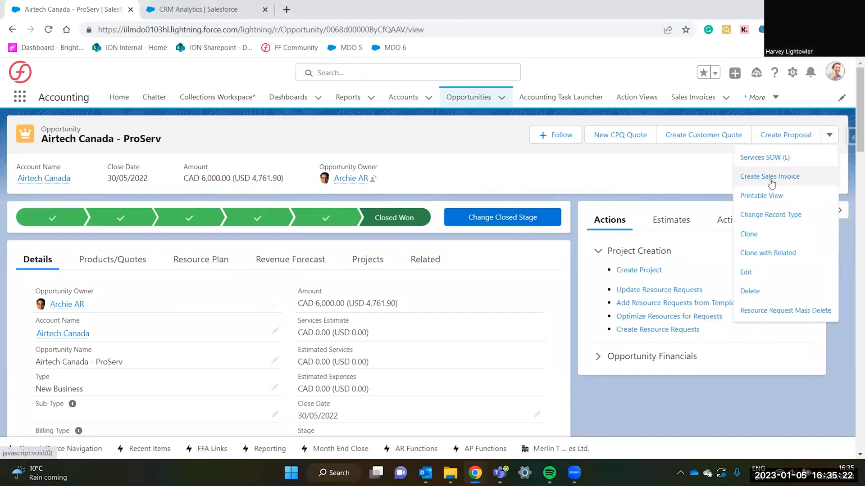
click(769, 177)
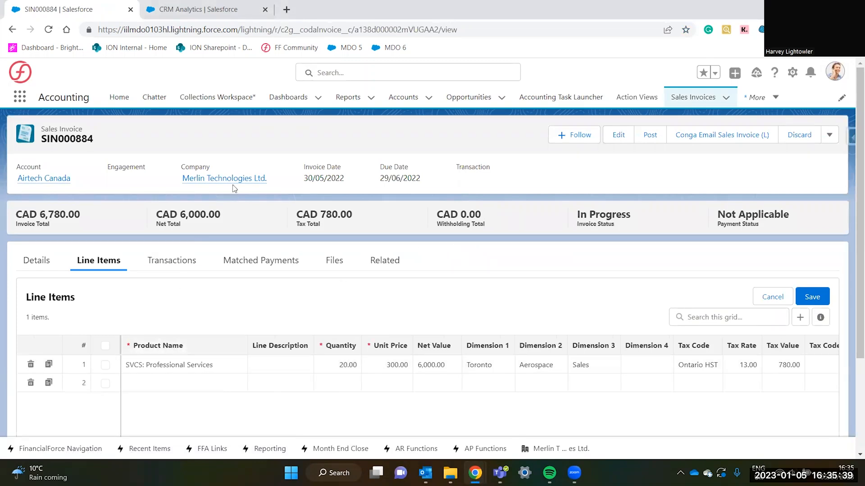
- Show the Details tab of invoice SIN000884 instead of its line items
click(37, 260)
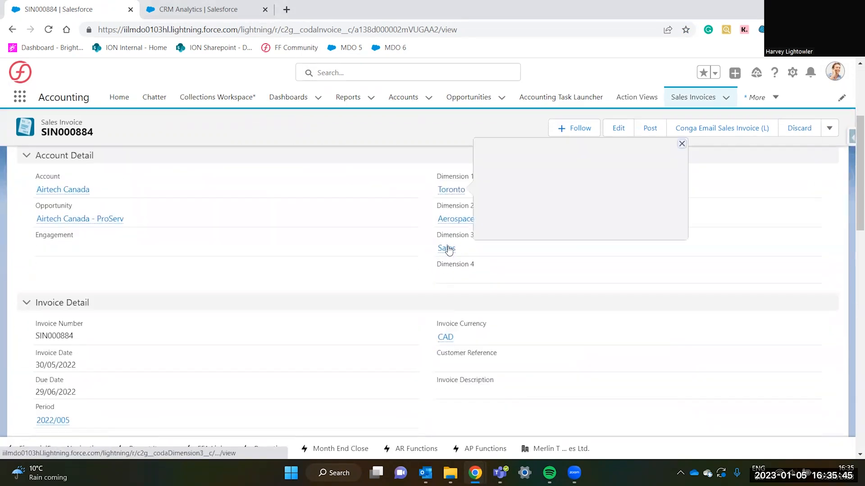
- Review SIN000884's summary (net CAD 6,000, tax 780, total 6,780) and list further actions
scroll(down, 3)
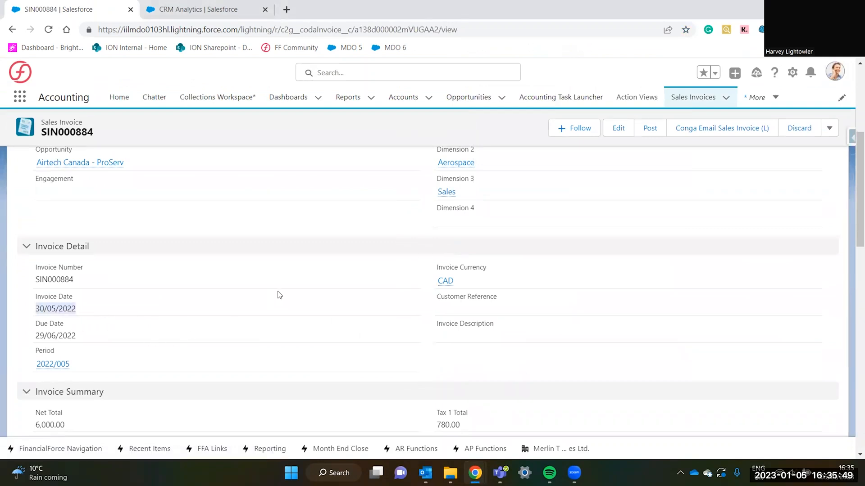
scroll(down, 3)
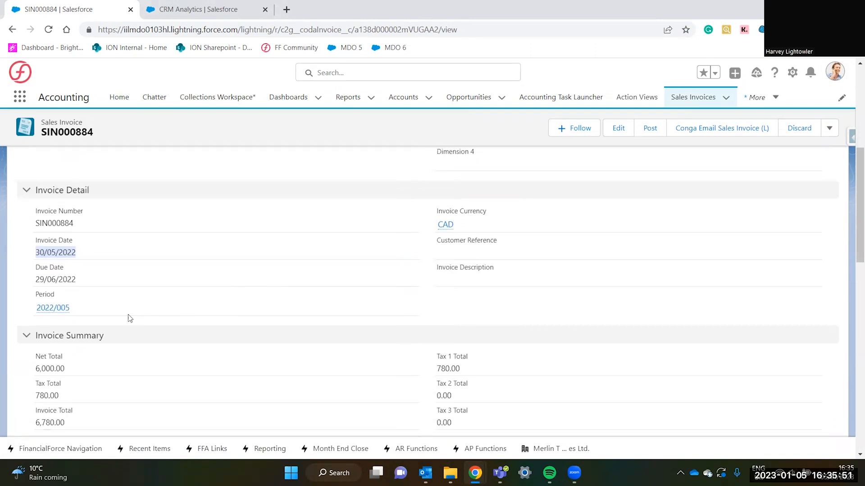
scroll(down, 3)
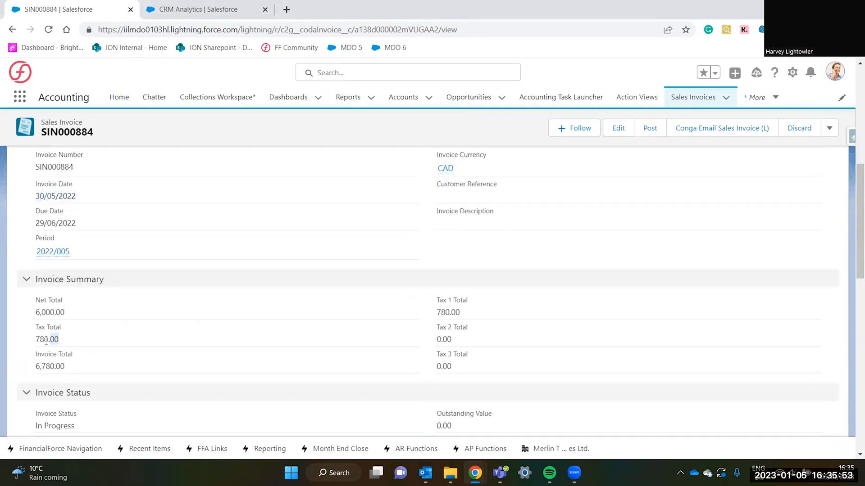
scroll(down, 3)
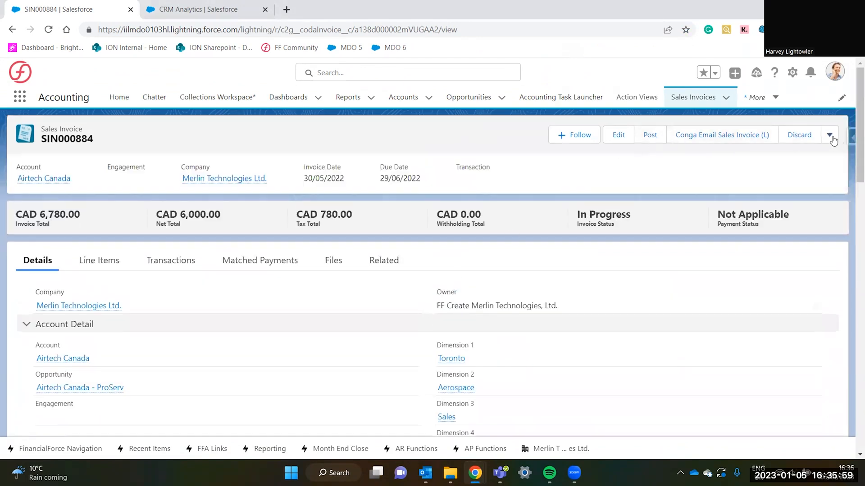
click(829, 134)
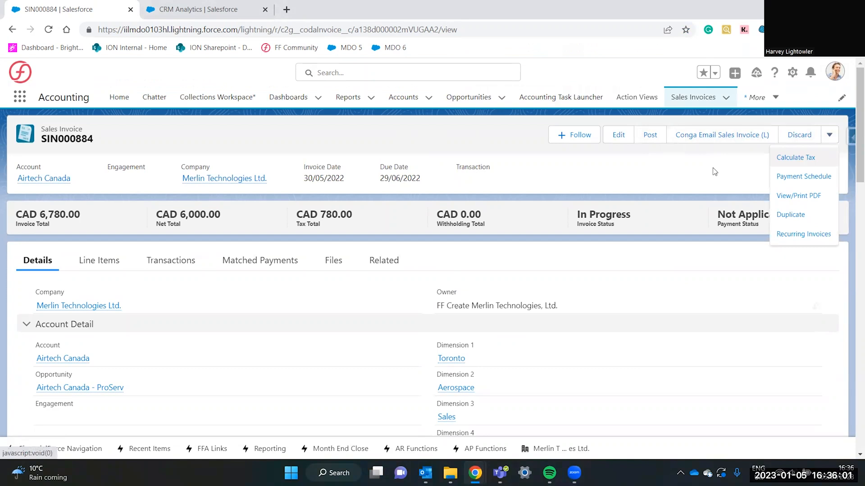